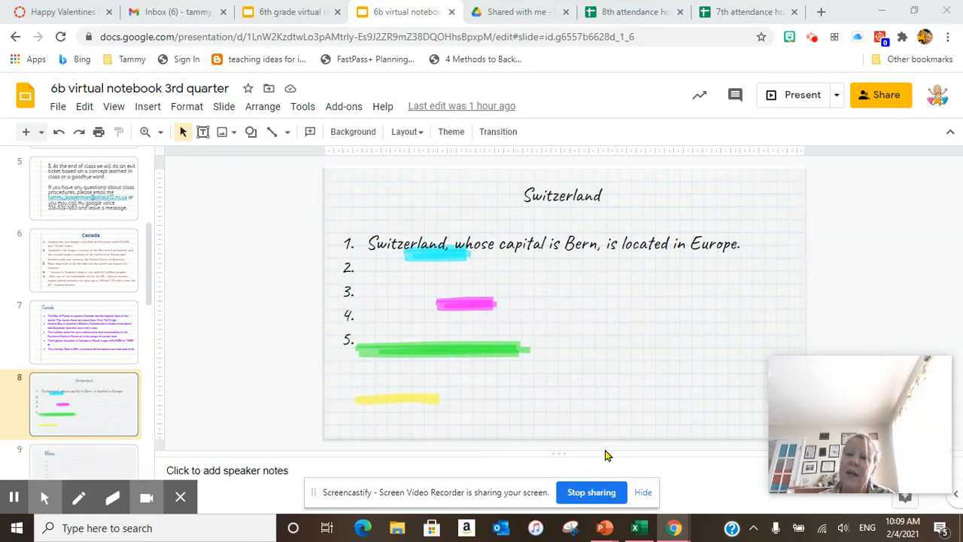
mouse_move(652, 473)
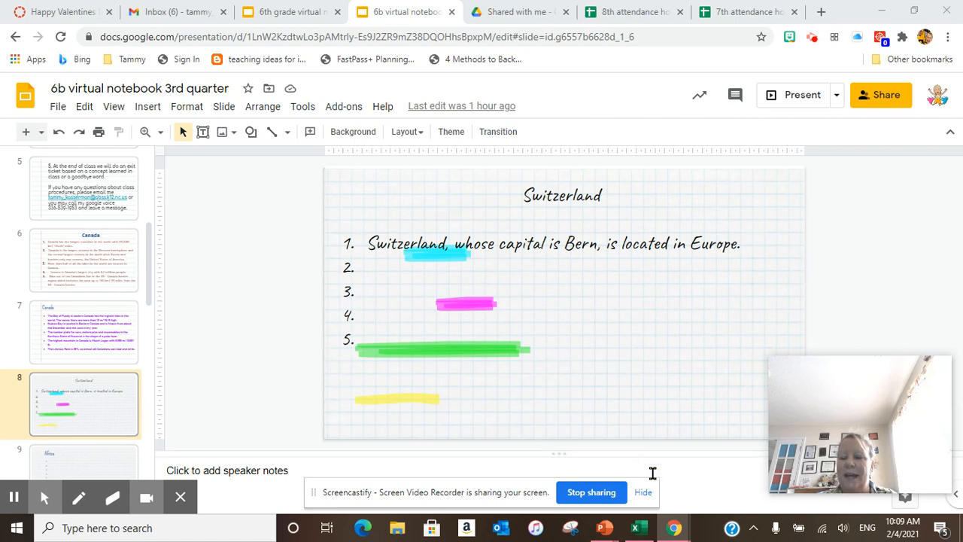
mouse_move(673, 478)
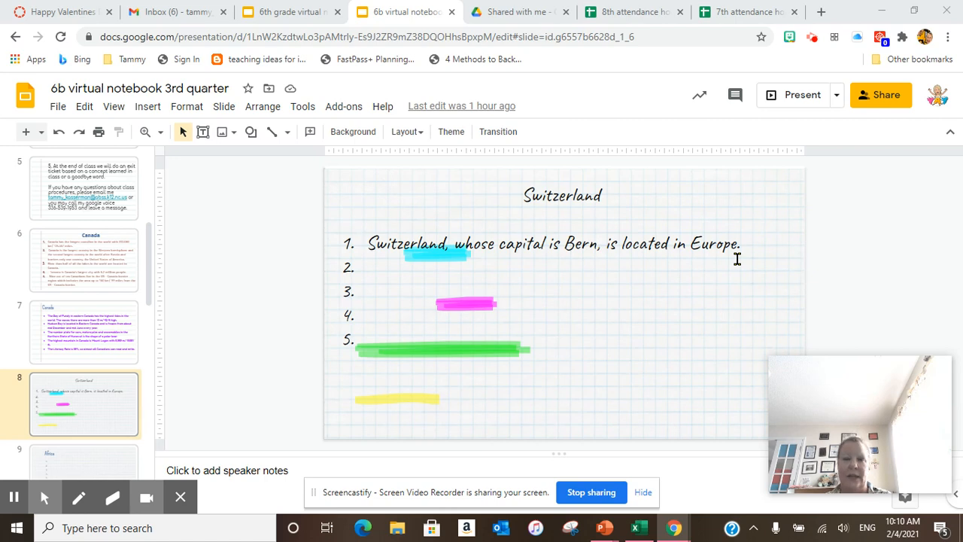
mouse_move(264, 162)
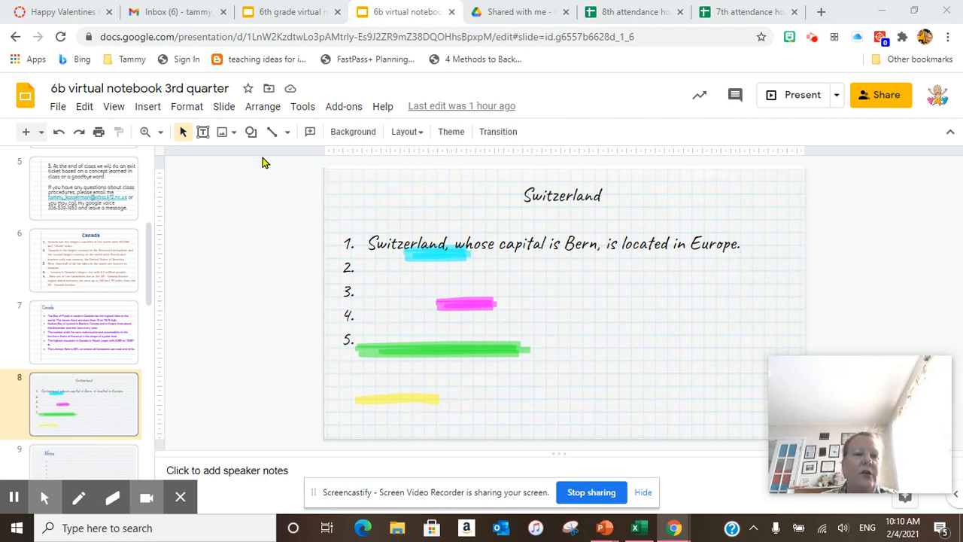
Step: Switch from the Switzerland slide to the Happy Valentines Day assignment page
click(60, 15)
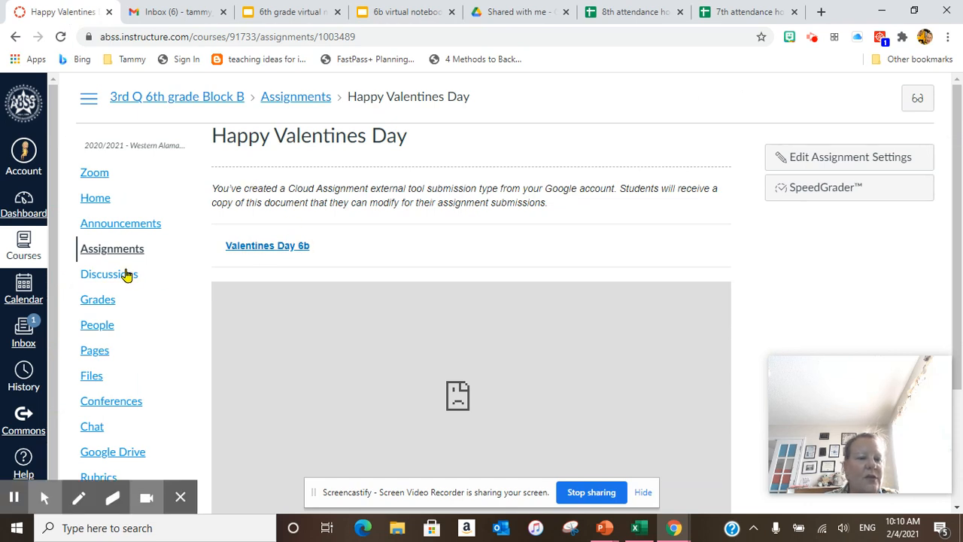
Step: Open Valentines Day 6b and view the celebration question, instructions and Germany slides
click(267, 245)
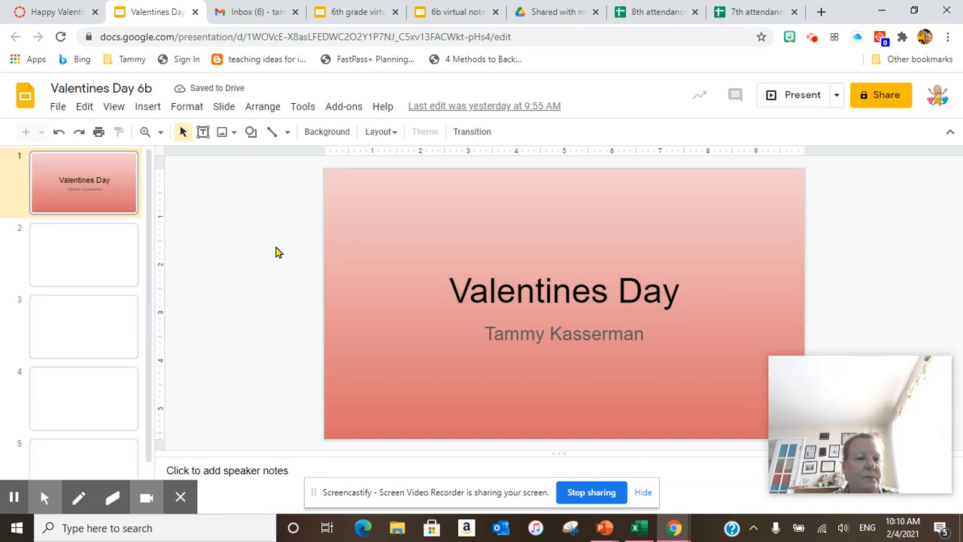
scroll(down, 3)
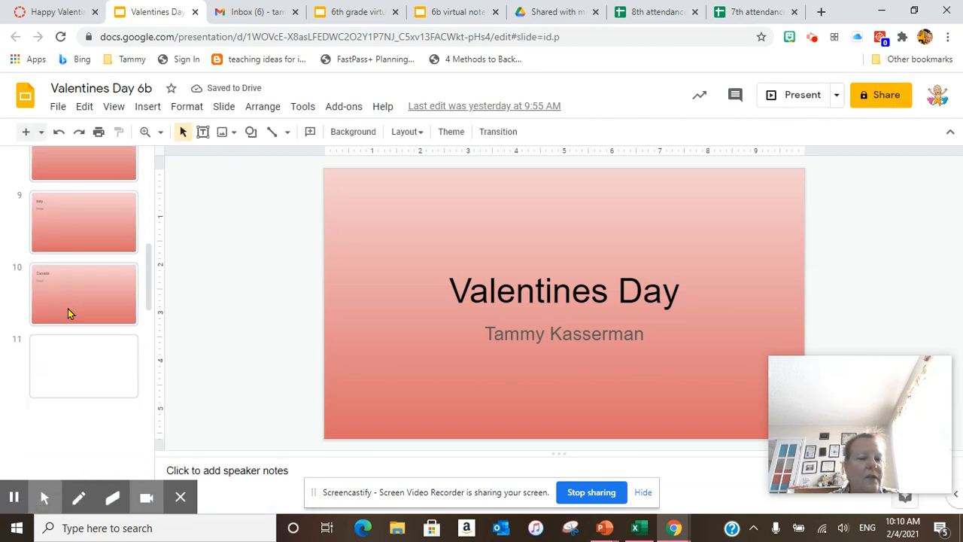
scroll(down, 3)
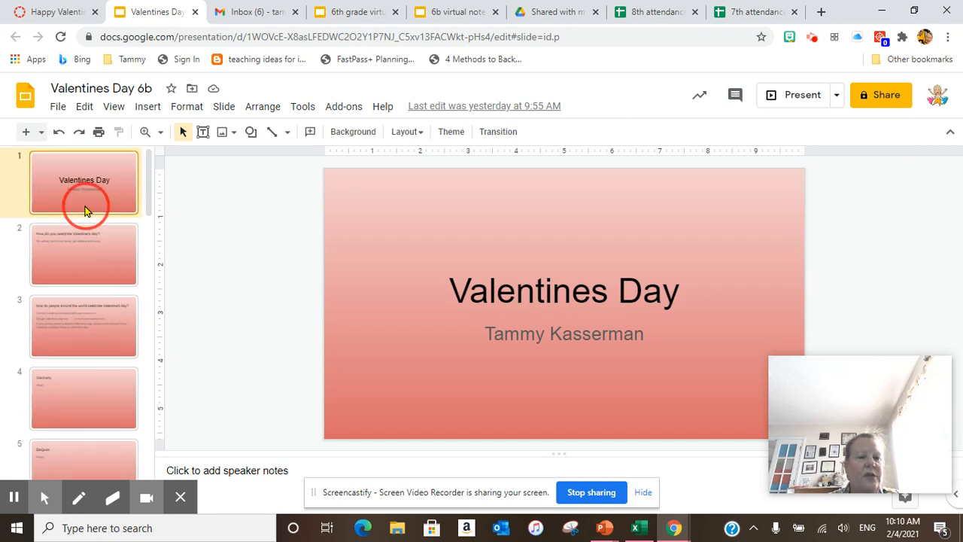
mouse_move(68, 257)
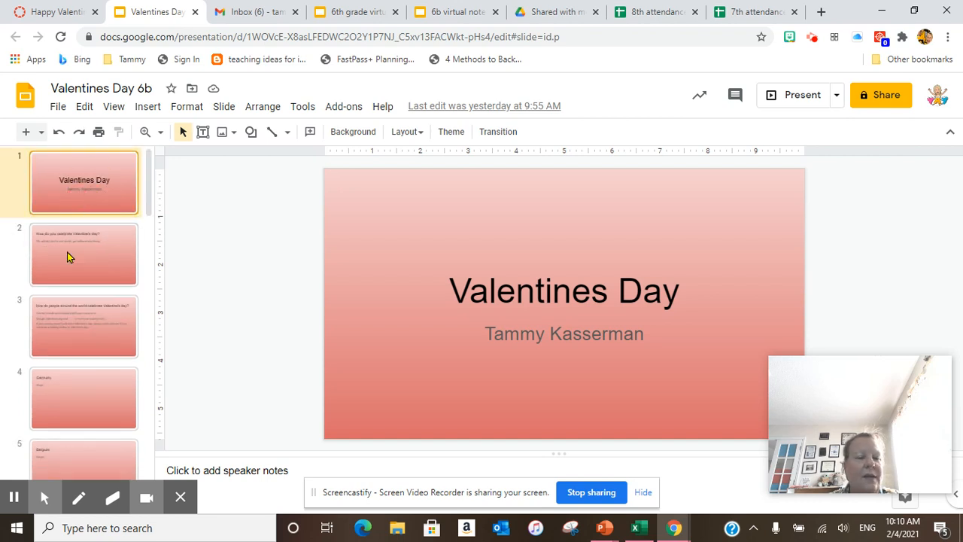
click(84, 254)
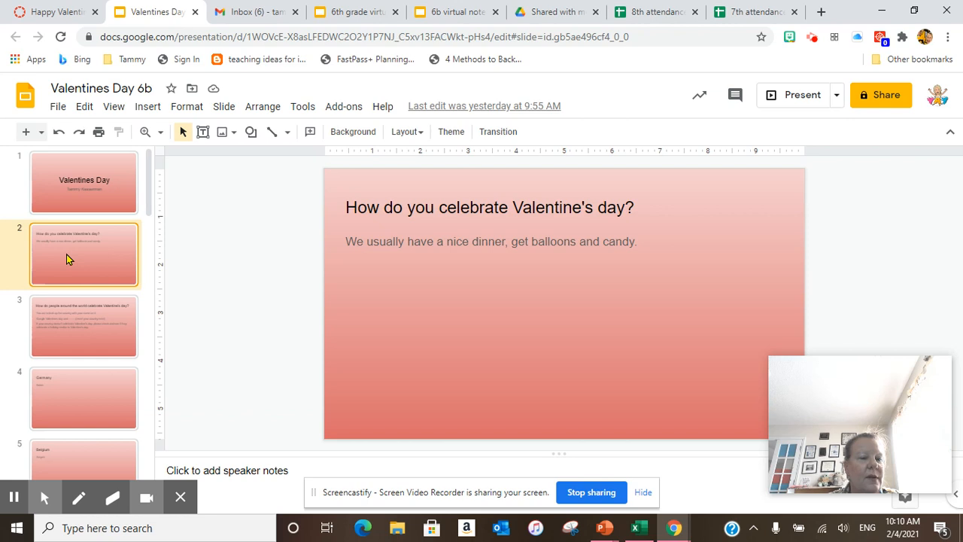
click(82, 325)
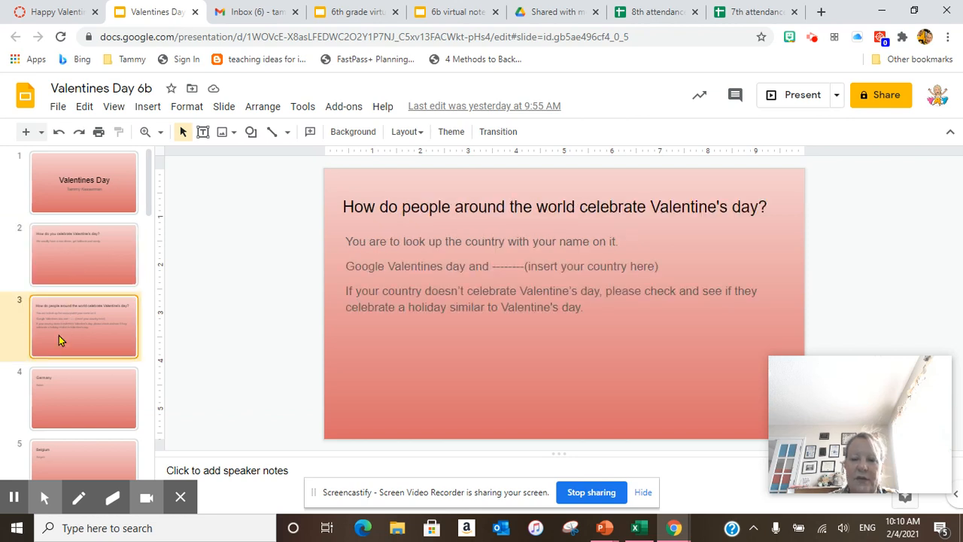
click(83, 397)
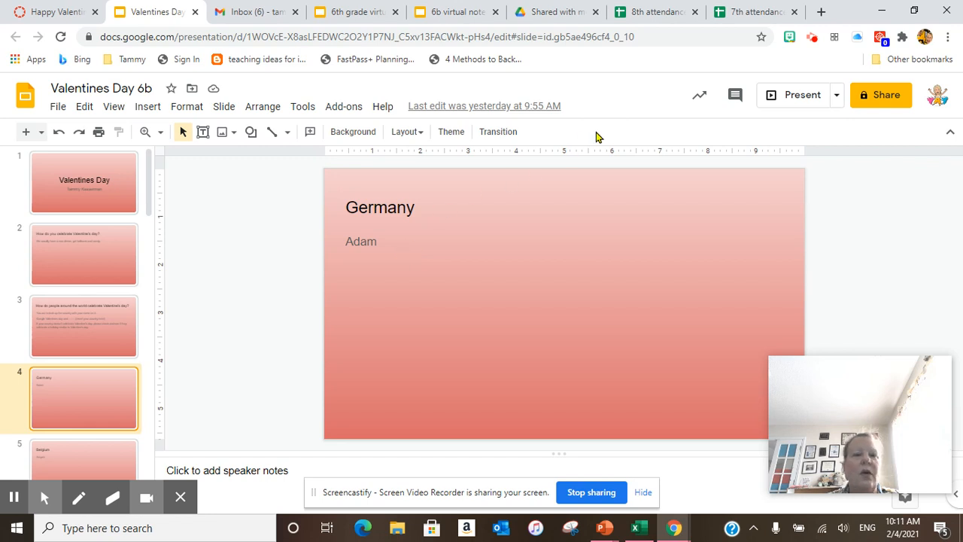
mouse_move(838, 11)
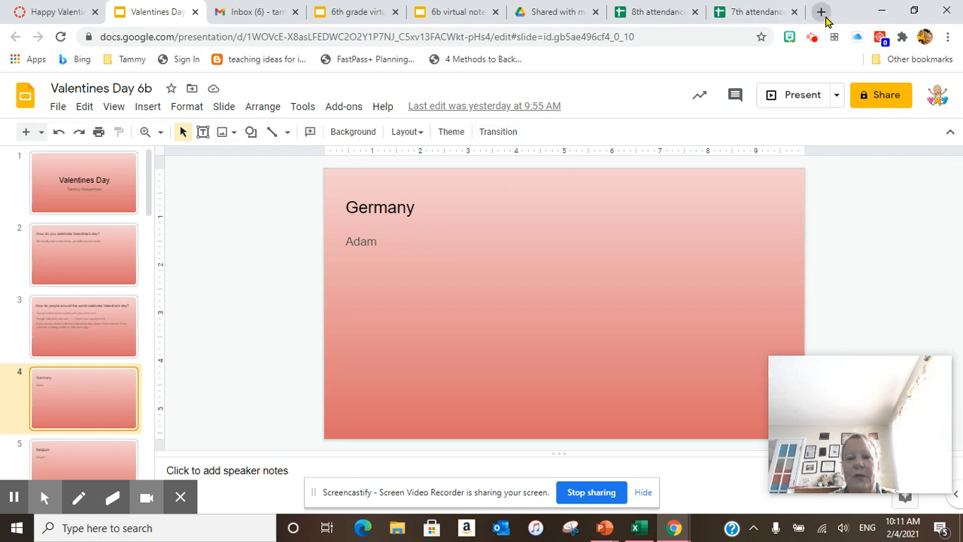
Step: In a new tab, search Google for 'valentine's day traditions in great britain'
click(819, 11)
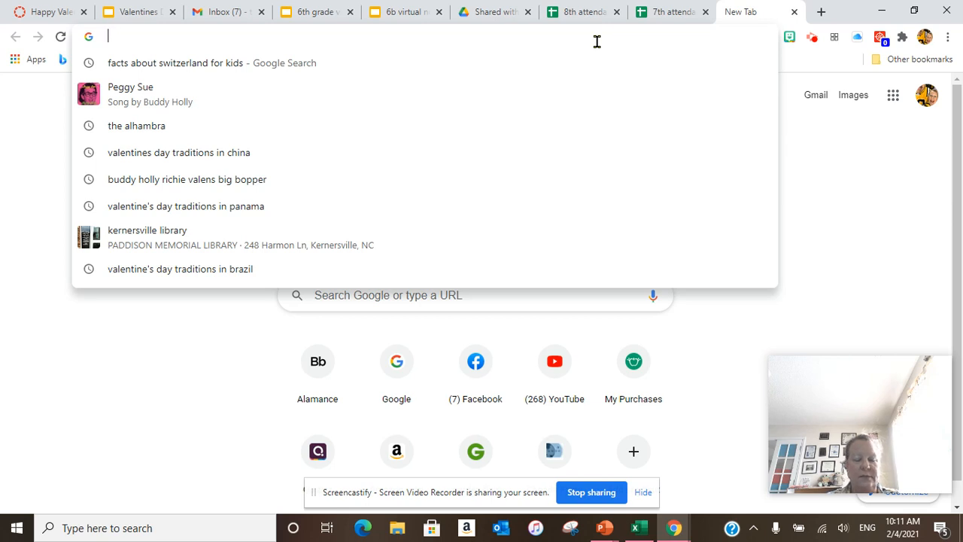
text(v)
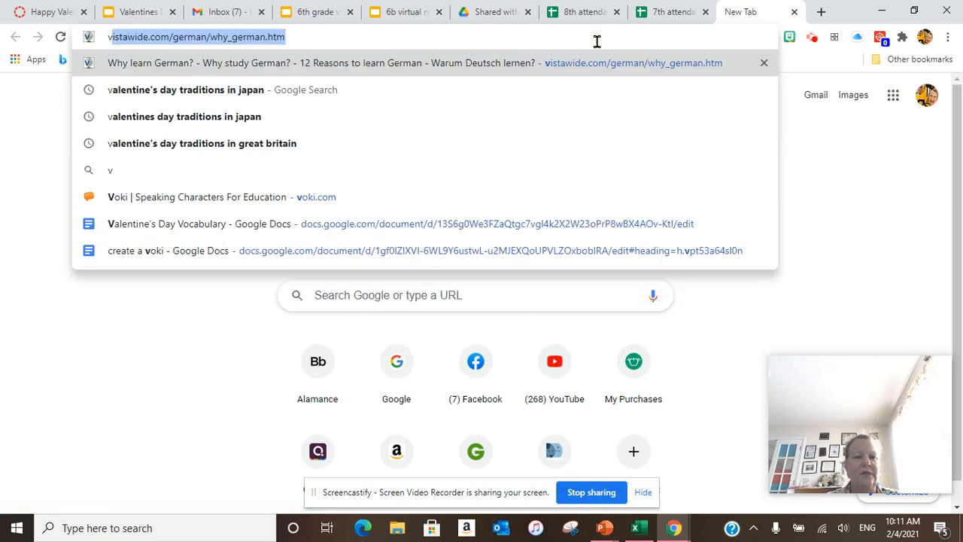
mouse_move(249, 148)
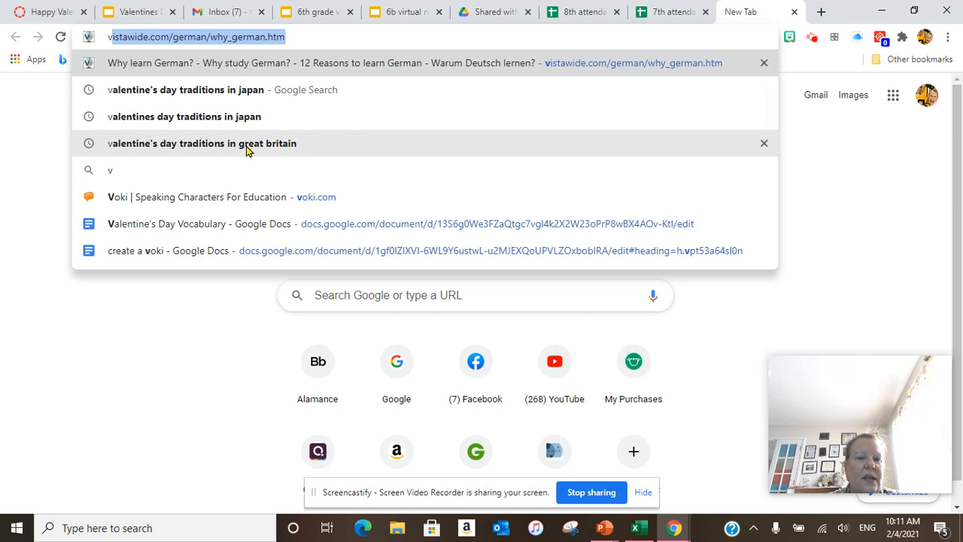
click(202, 143)
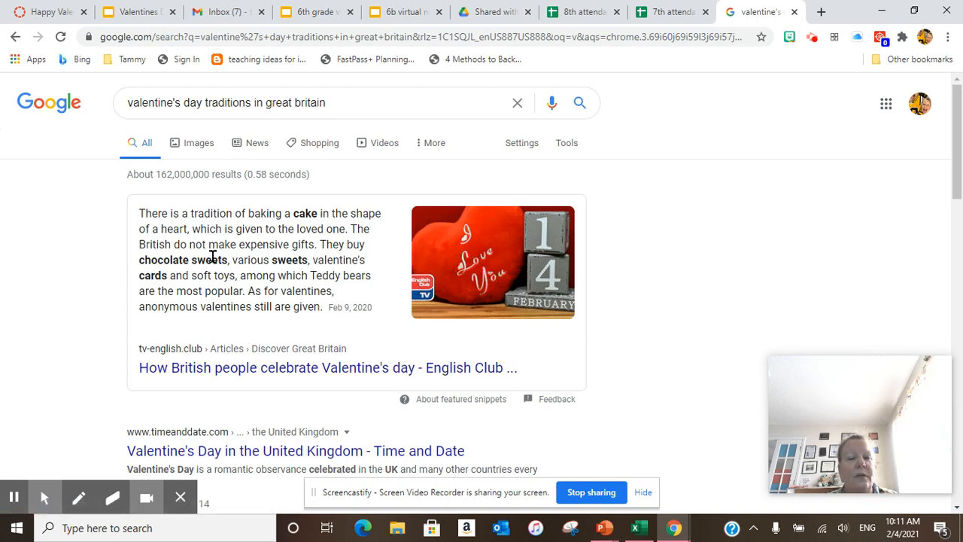
mouse_move(284, 247)
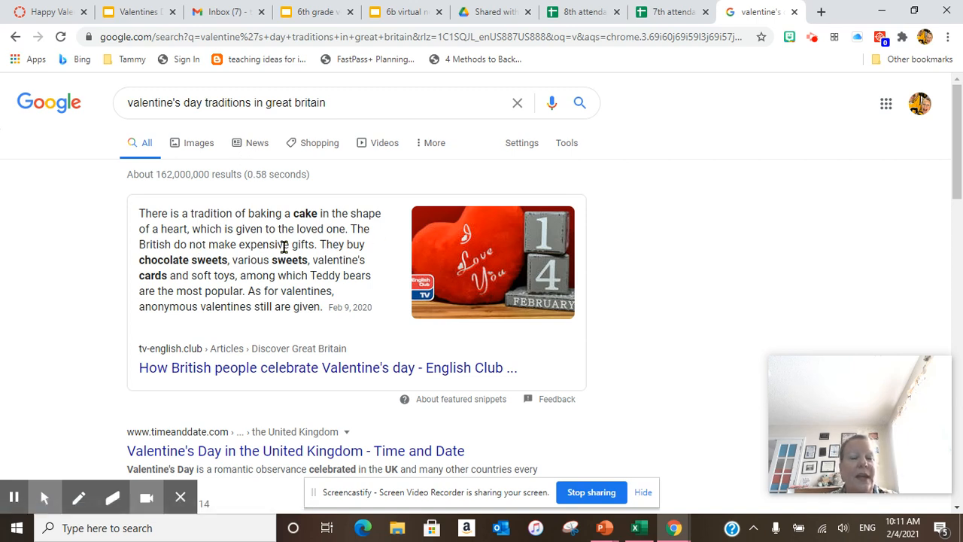
Step: Scroll the results and open the indobase.com 'Valentine's Traditions In UK' page
scroll(down, 3)
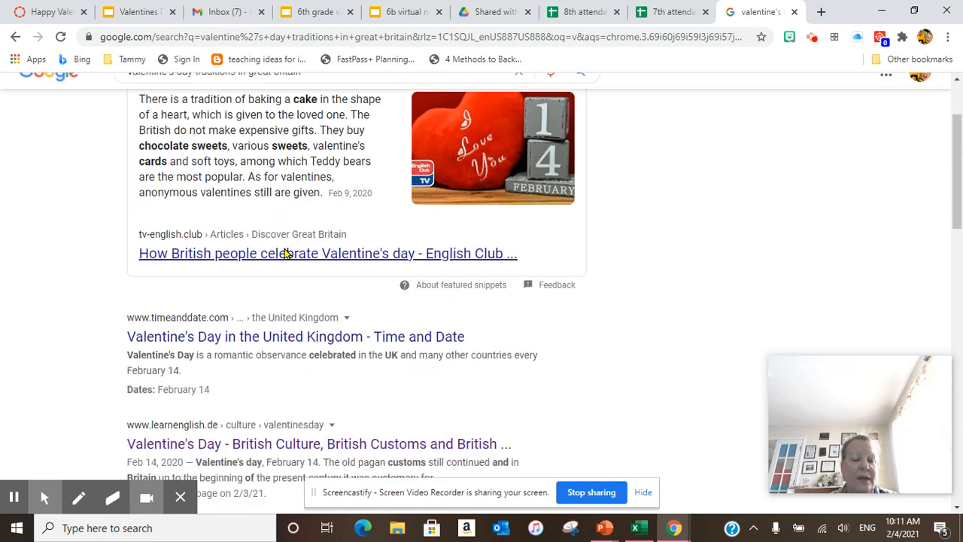
scroll(down, 3)
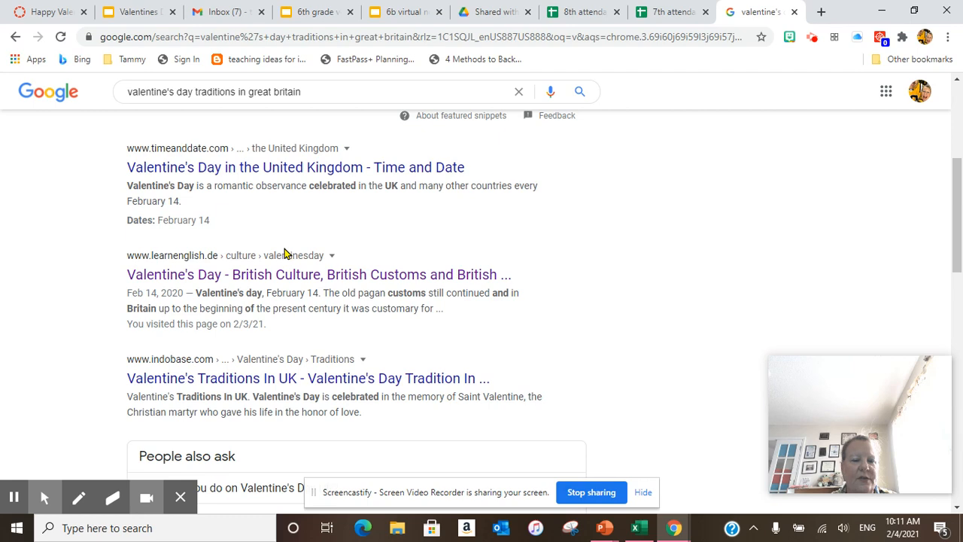
scroll(down, 3)
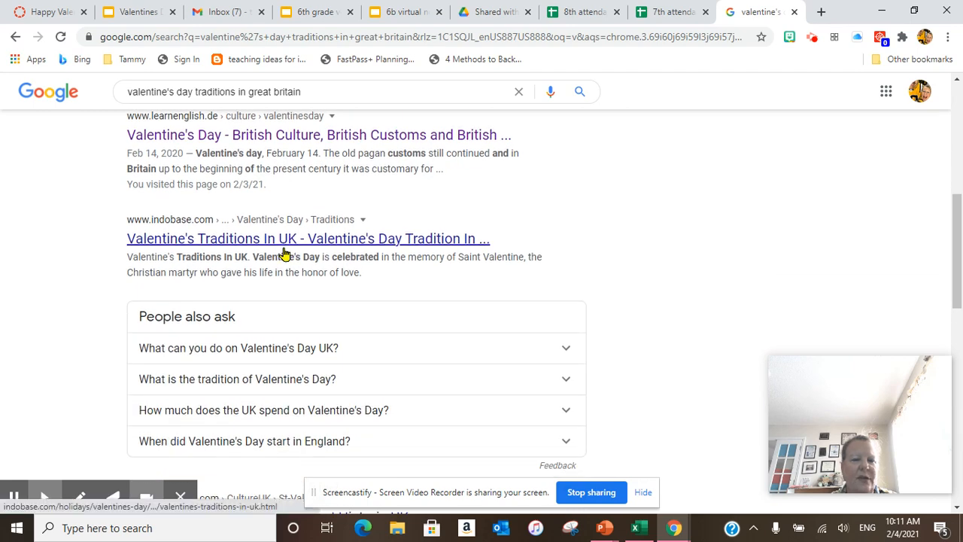
click(285, 238)
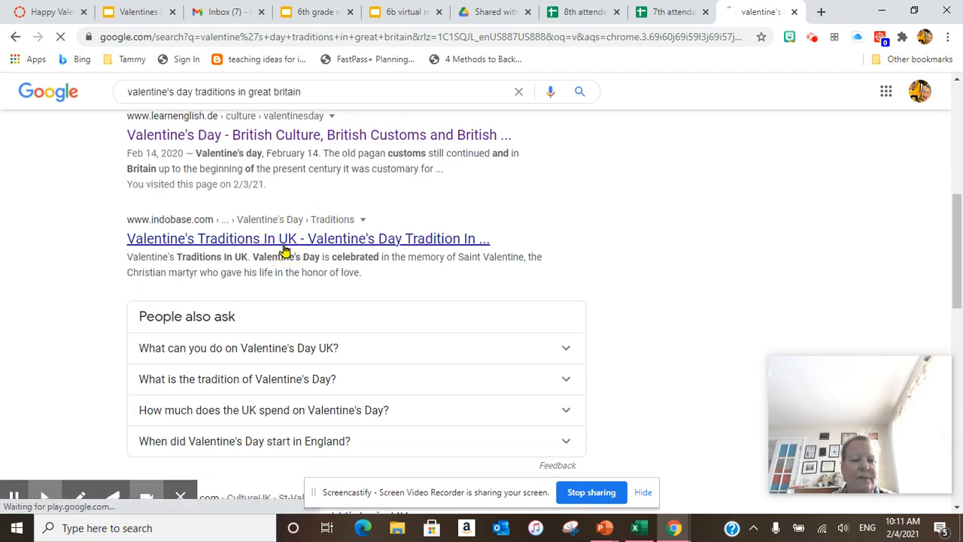
Step: Read the Indobase UK traditions article, then go back to the Valentines Day 6b deck
click(285, 249)
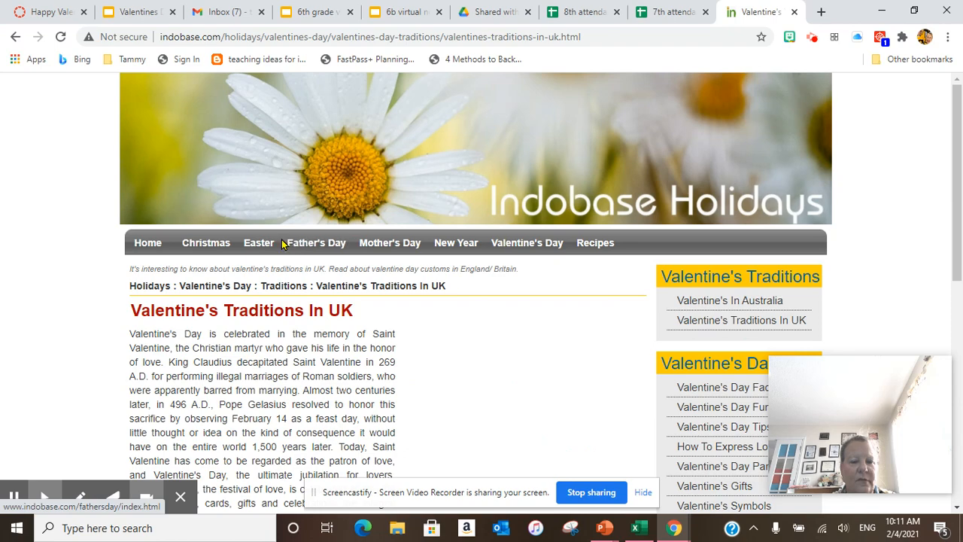
scroll(down, 3)
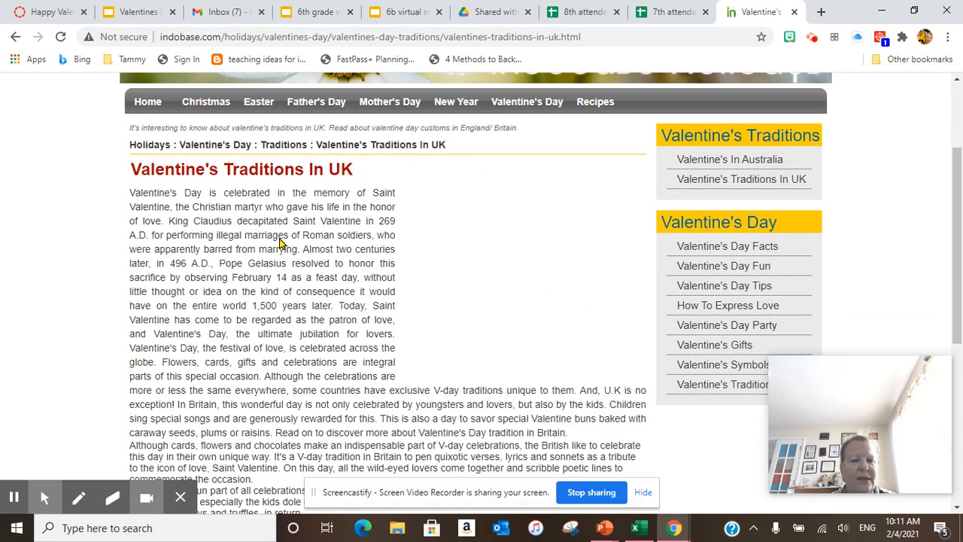
scroll(down, 3)
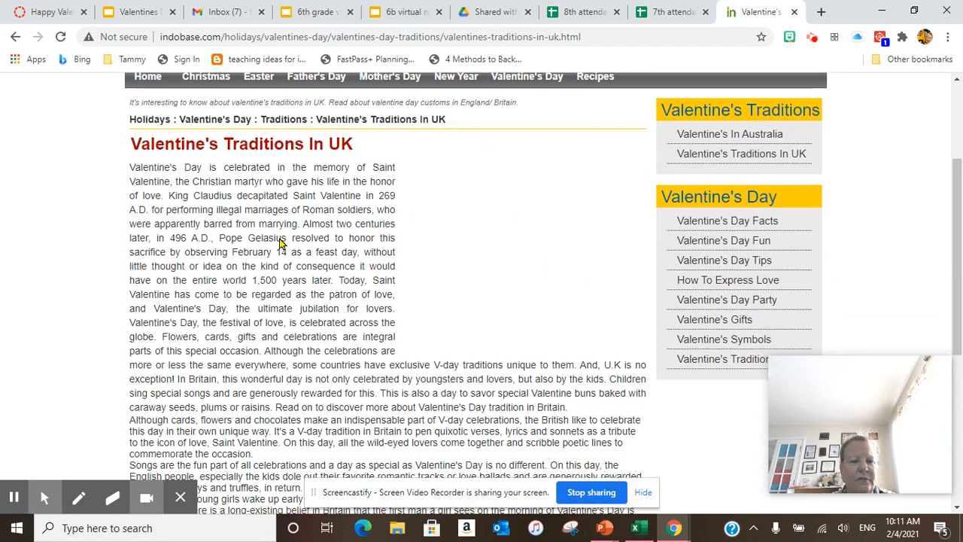
scroll(down, 3)
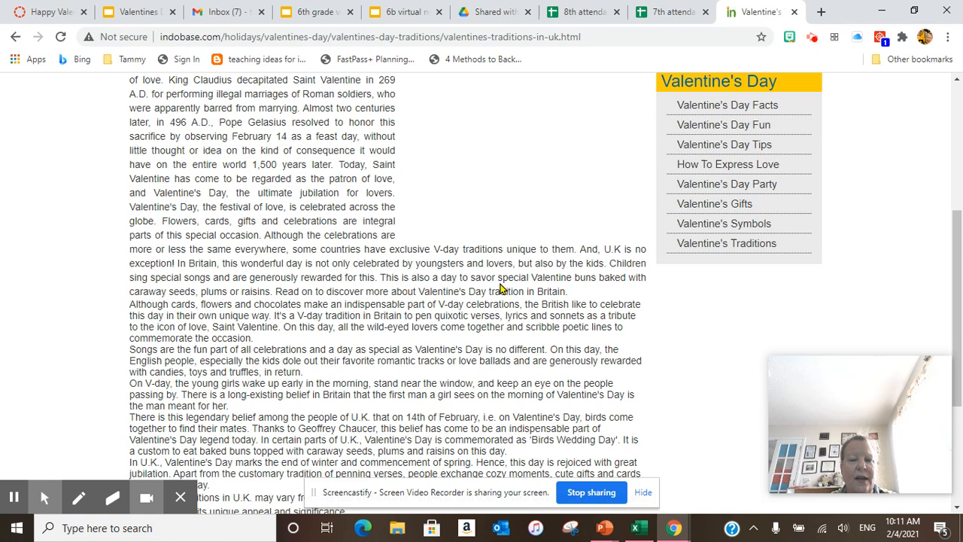
mouse_move(274, 325)
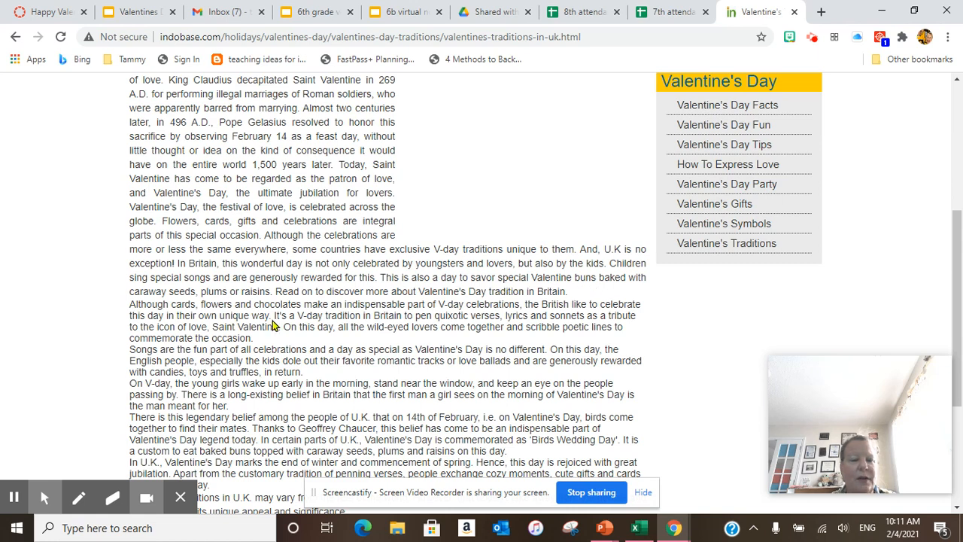
mouse_move(278, 316)
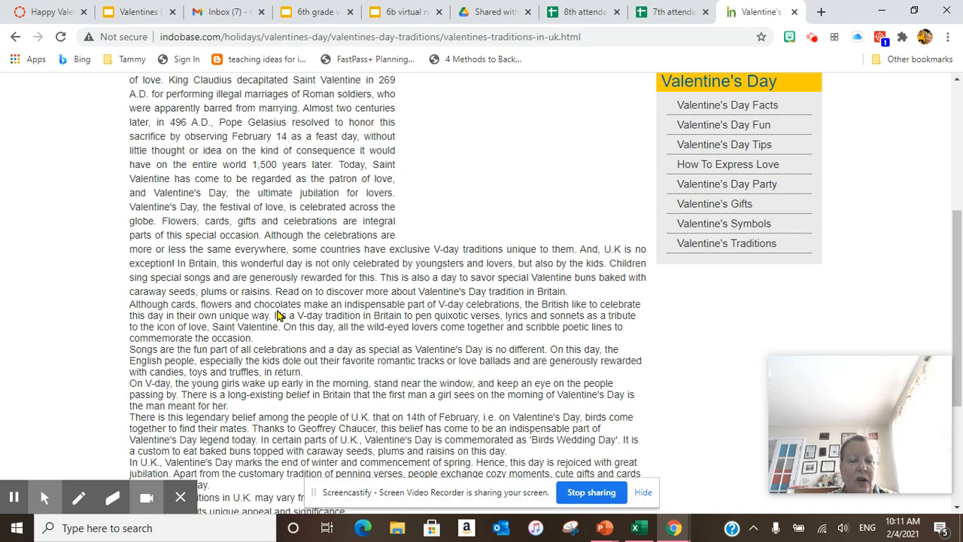
scroll(down, 3)
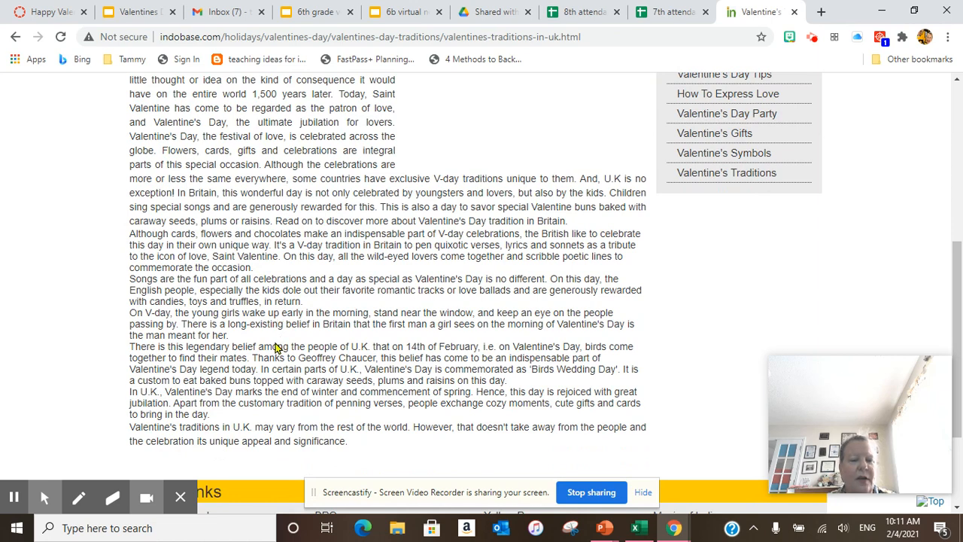
scroll(down, 3)
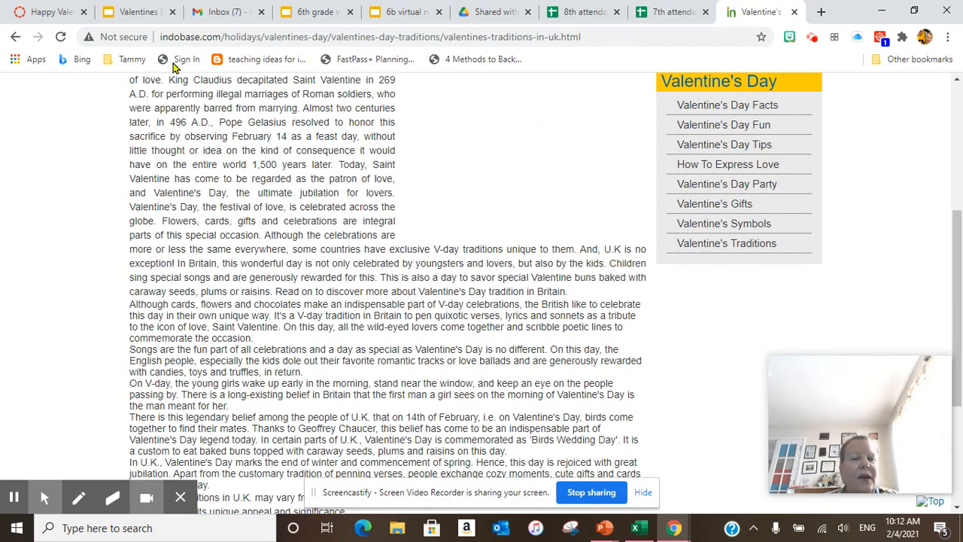
click(139, 13)
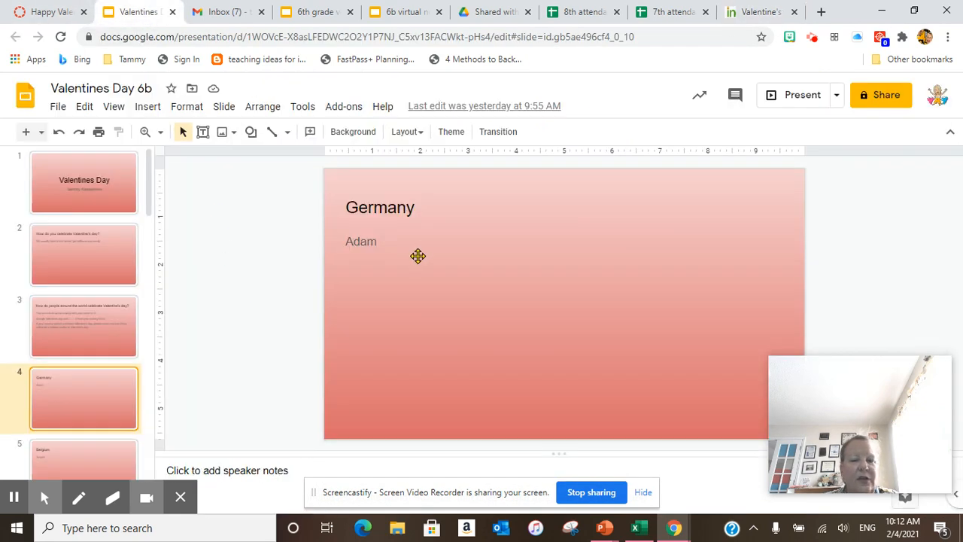